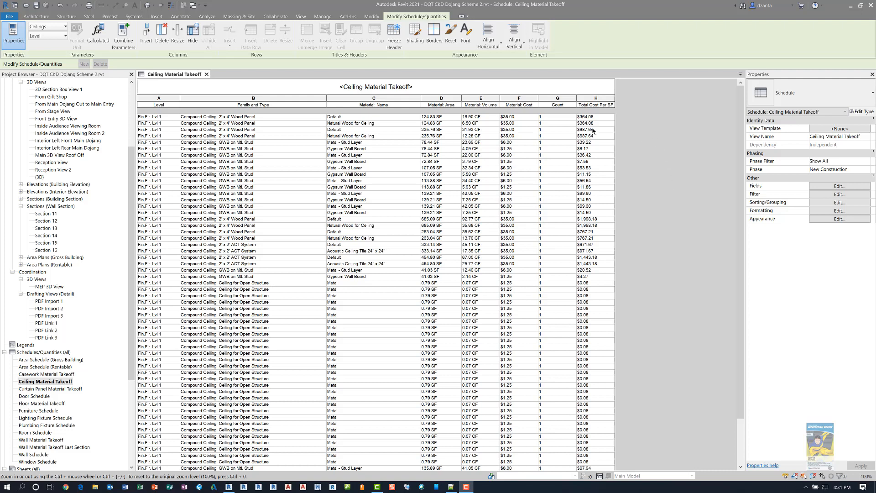
mouse_move(188, 74)
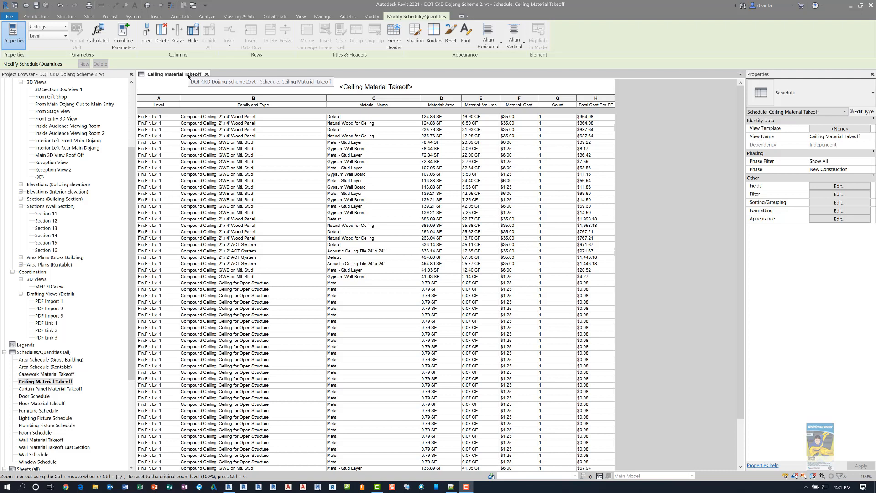
mouse_move(416, 60)
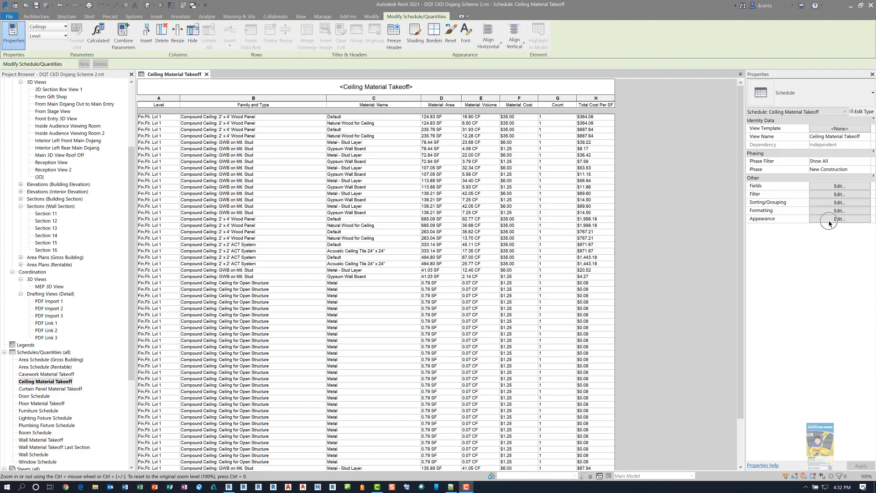
- Enable Stripe Rows in the Ceiling Material Takeoff's Appearance settings
left_click(838, 218)
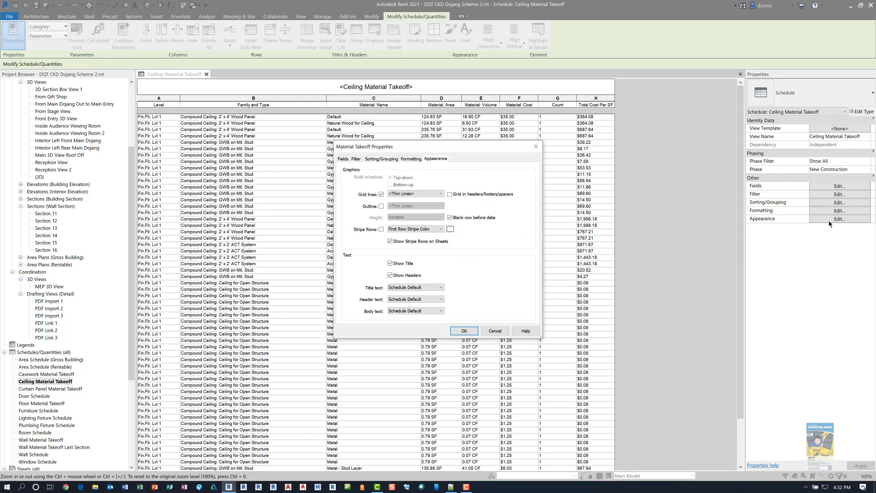
mouse_move(756, 210)
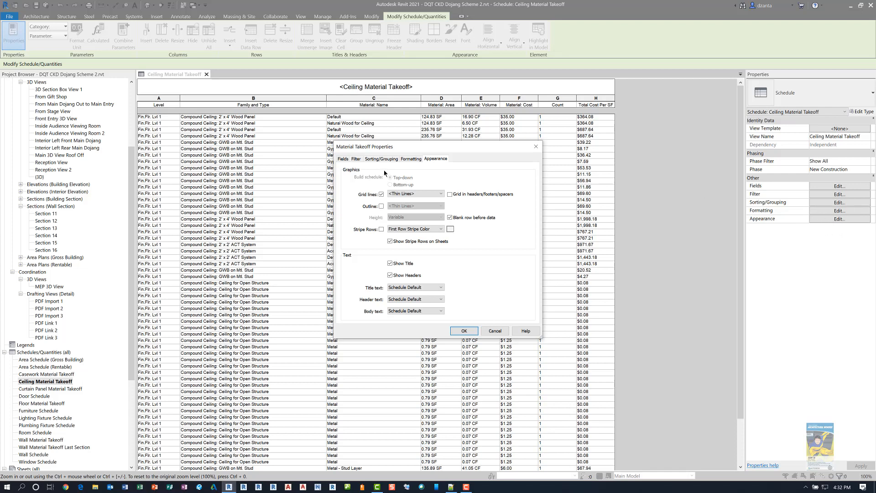
mouse_move(347, 149)
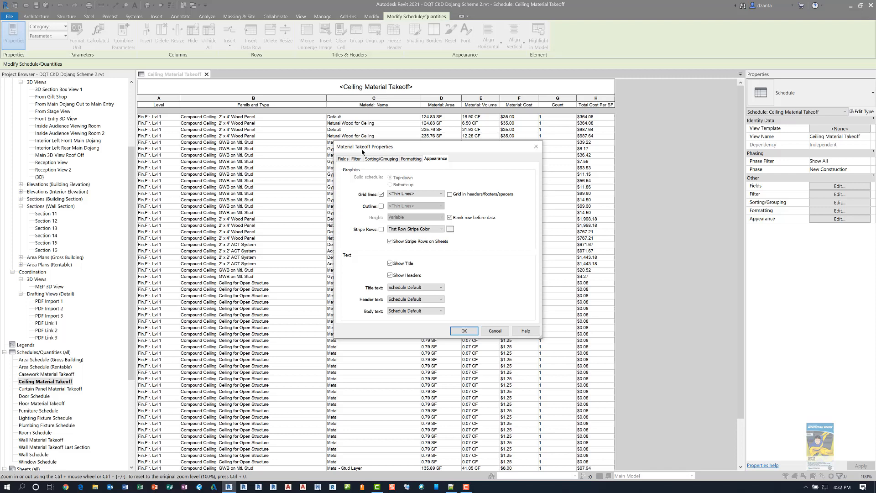
mouse_move(366, 155)
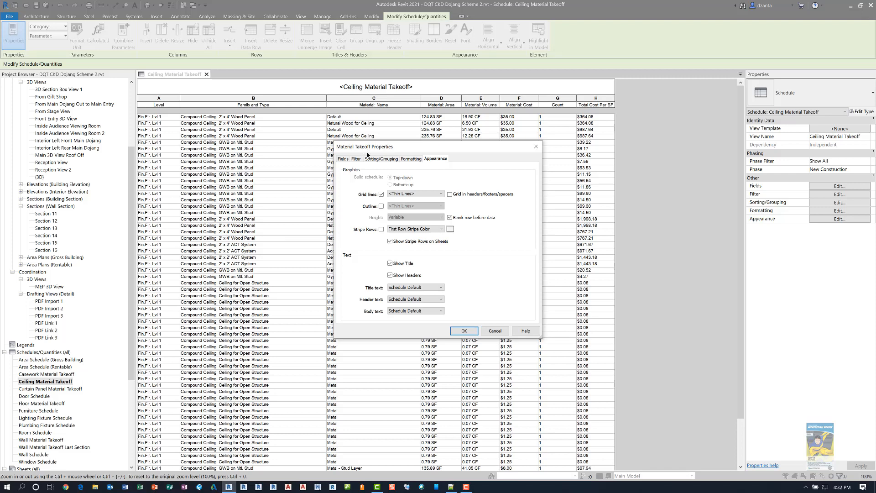
mouse_move(445, 160)
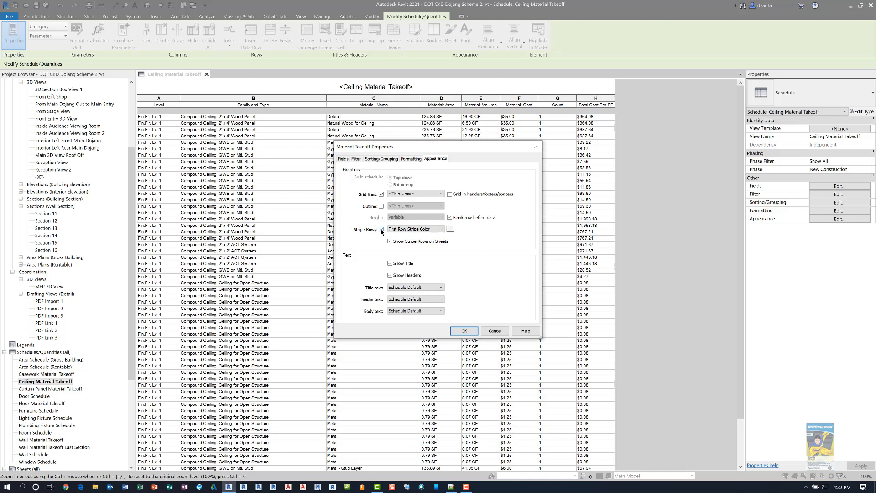
left_click(390, 241)
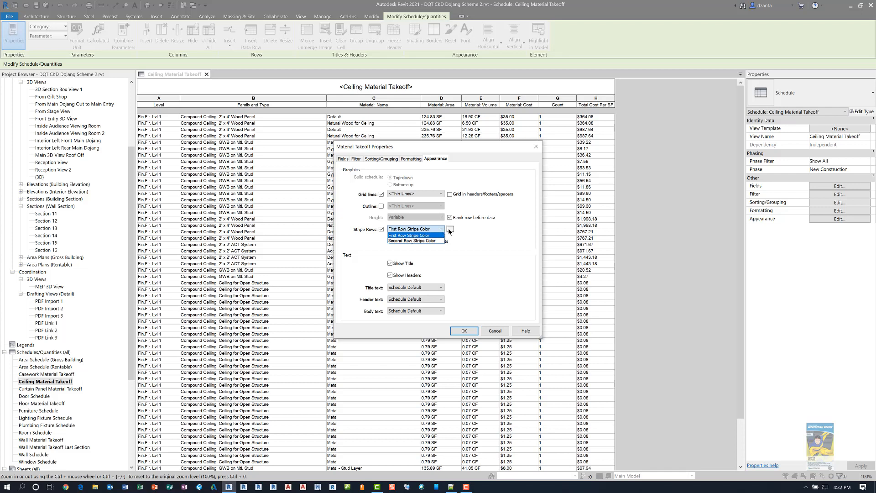
- Set the first row stripe colour to green and the second to orange
left_click(449, 229)
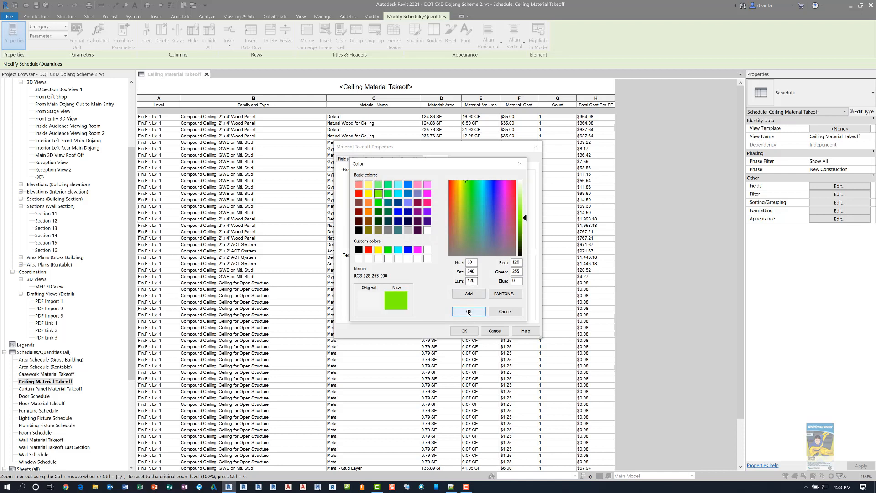
left_click(468, 312)
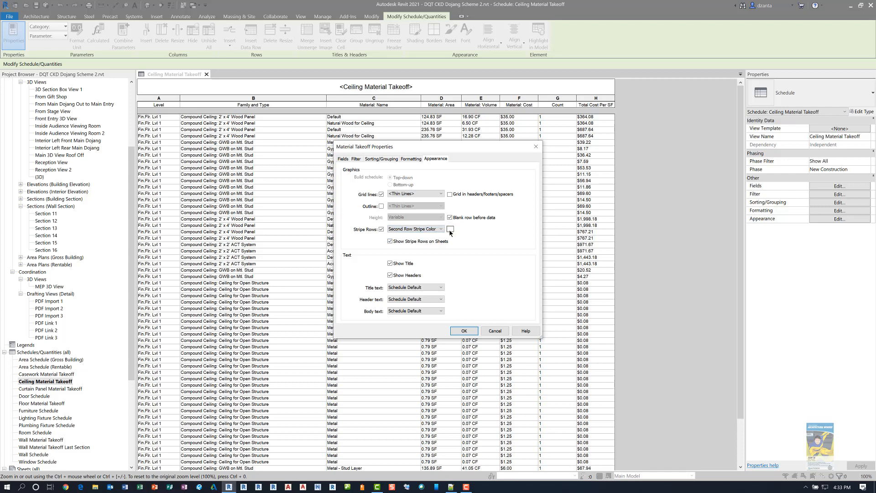
left_click(449, 230)
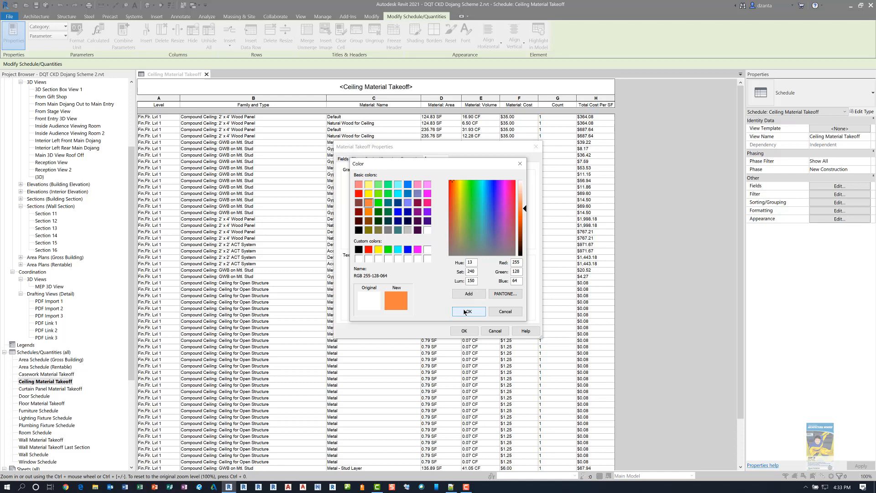
left_click(467, 312)
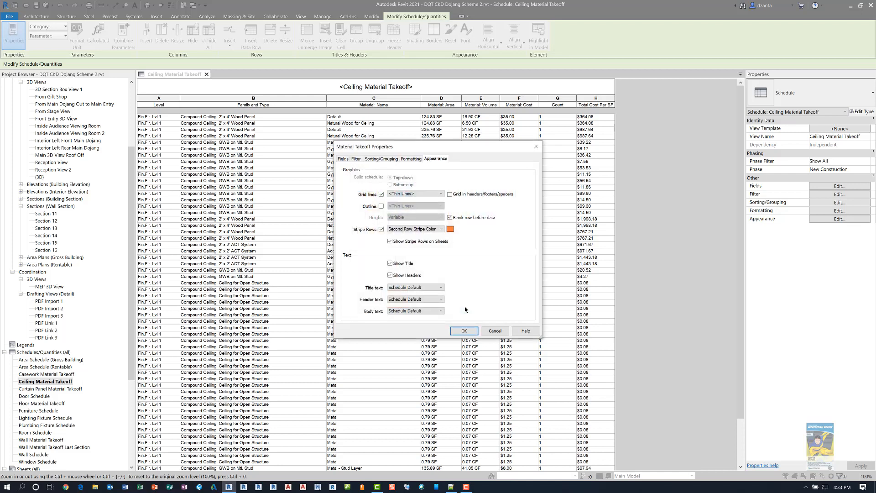
mouse_move(471, 317)
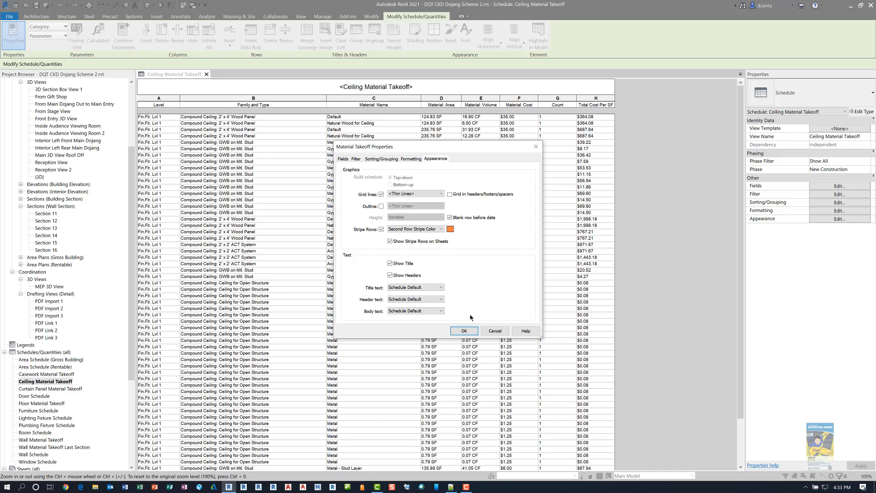
mouse_move(450, 274)
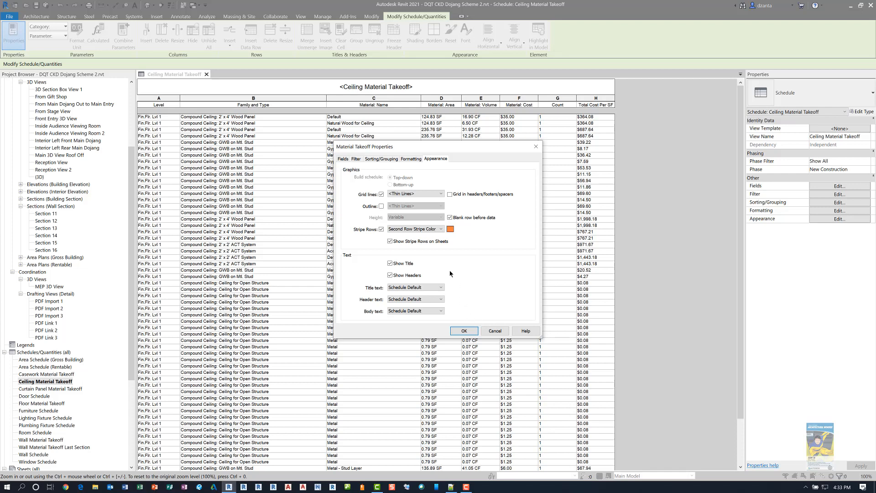
mouse_move(418, 247)
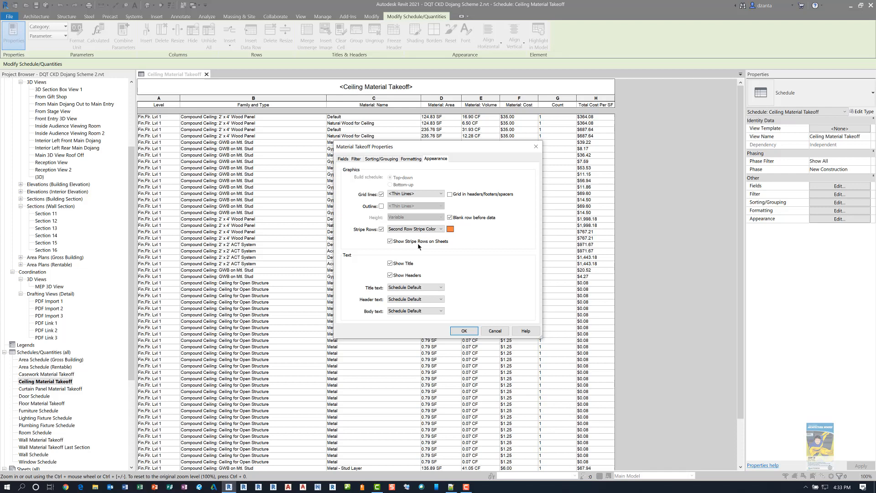
- Apply the settings so the takeoff rows alternate green and orange
left_click(464, 330)
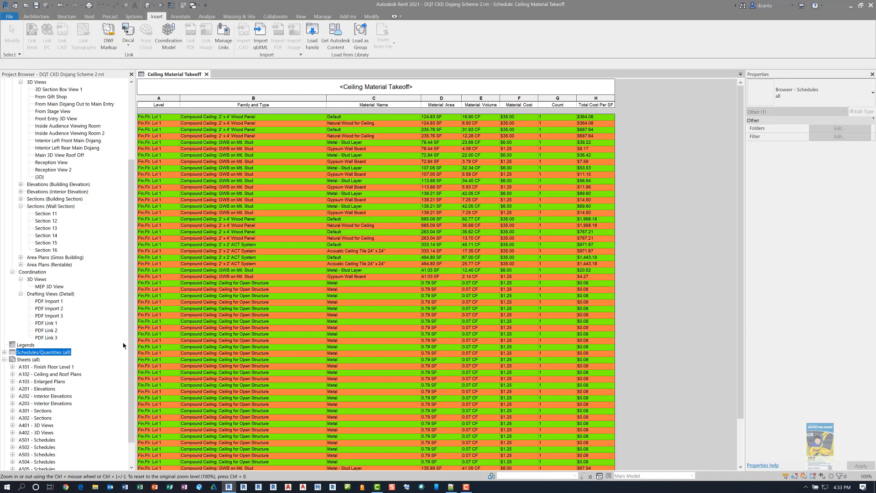
- Check the striped takeoff on sheet A502, then return to the schedule view
double_click(34, 411)
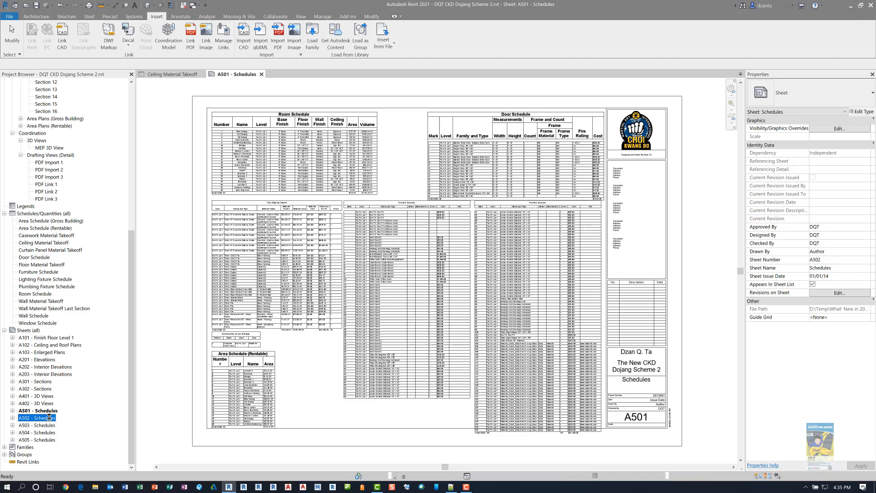
double_click(38, 417)
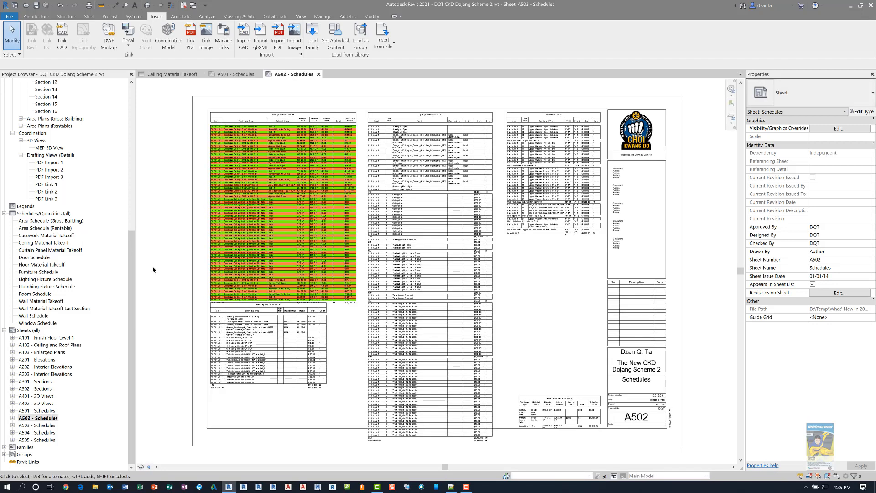
mouse_move(153, 270)
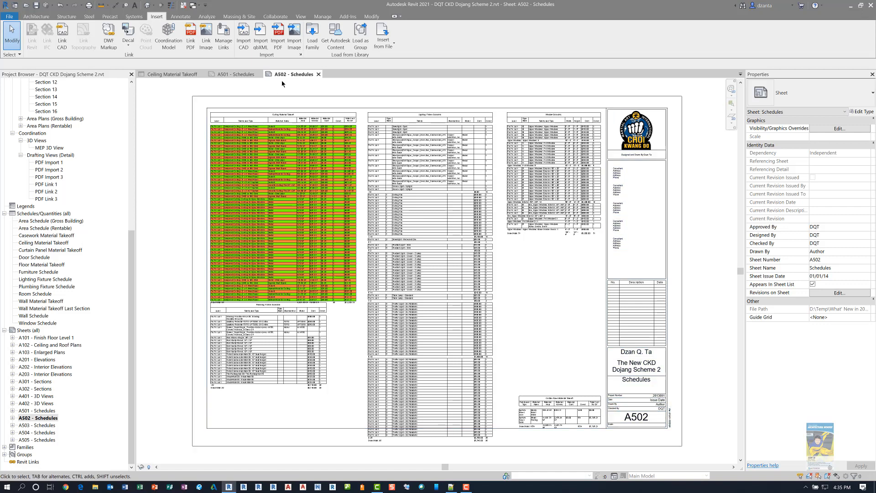
left_click(262, 74)
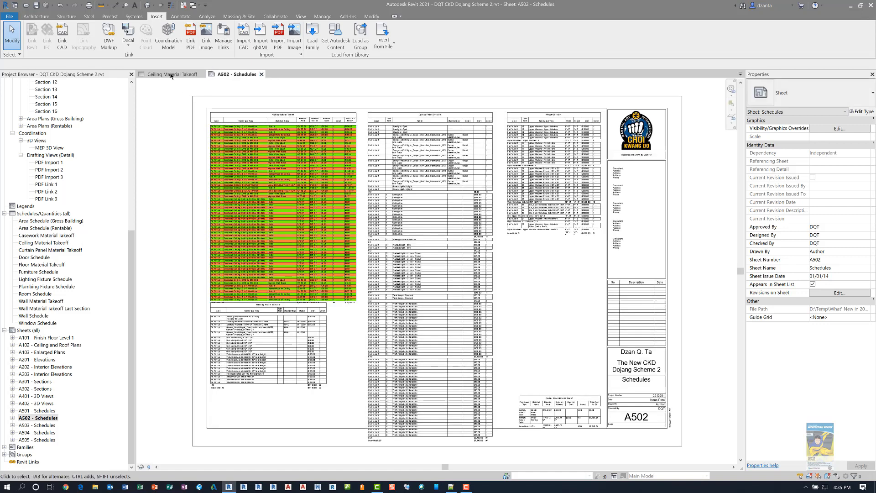
left_click(170, 74)
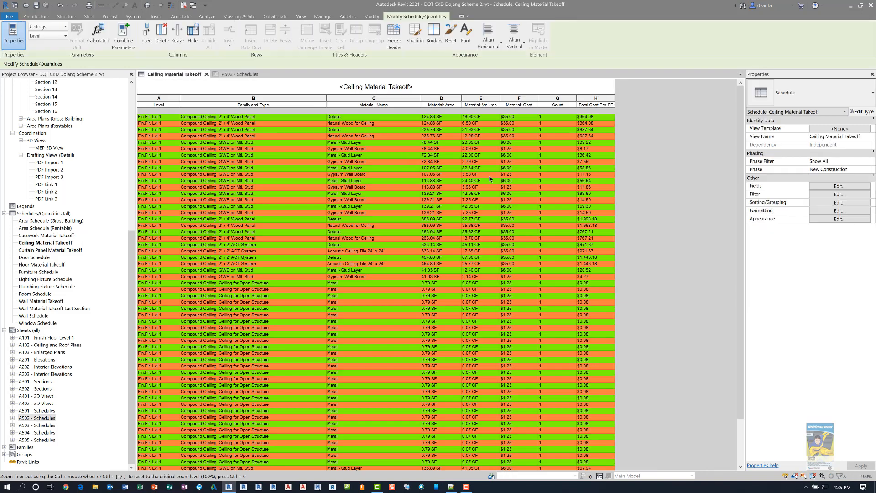